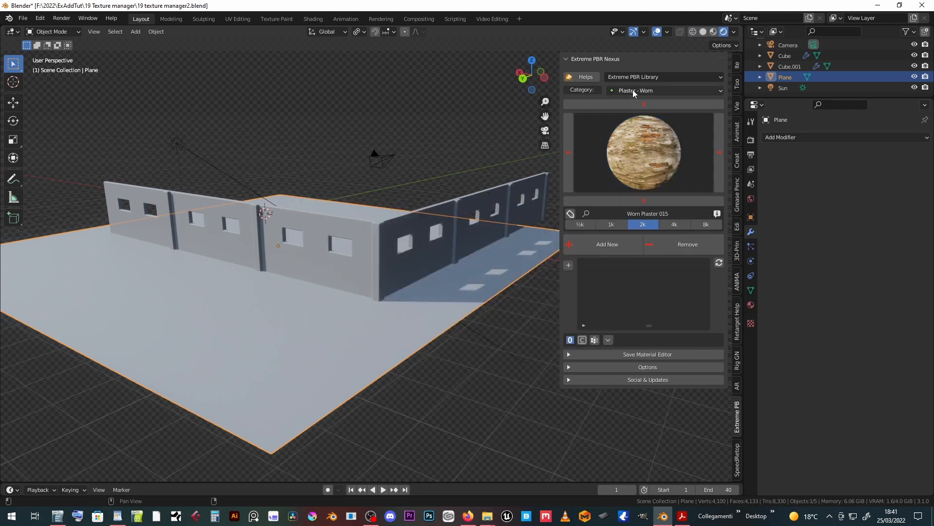
Apply the 2k Soil 004 material from the Ground - Soil category to the ground plane.
{"action": "left_click", "coordinate": [664, 90]}
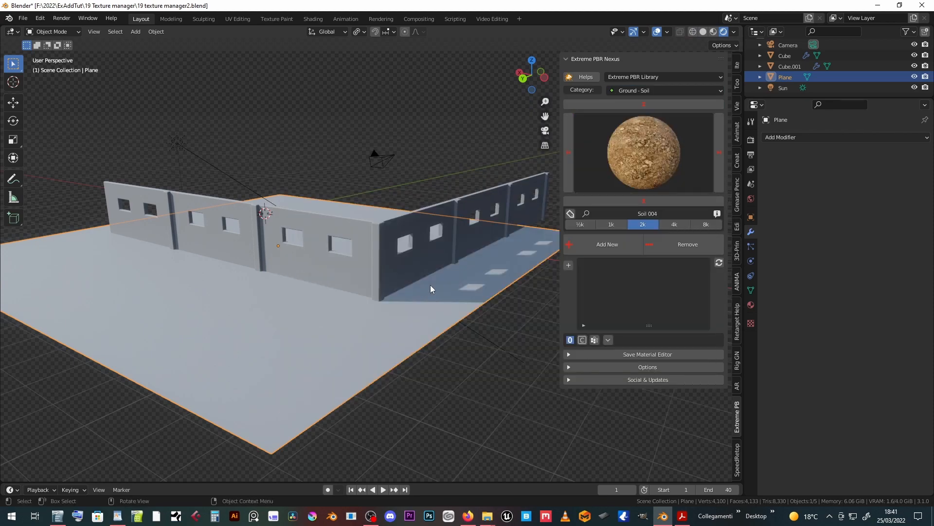
{"action": "left_click", "coordinate": [607, 244]}
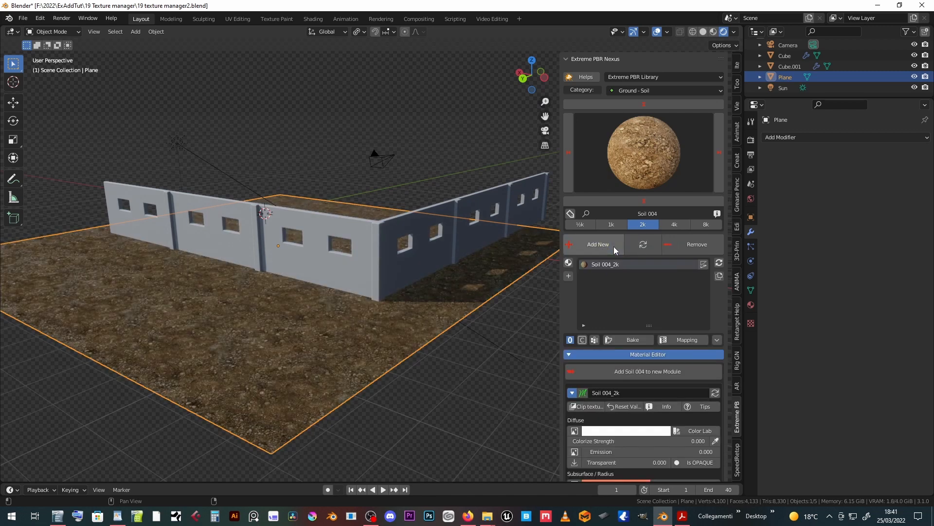
Enable displacement on Soil 004_2k with strength 0.030, roughness 0.551 and bump 0.300.
{"action": "left_click", "coordinate": [703, 264]}
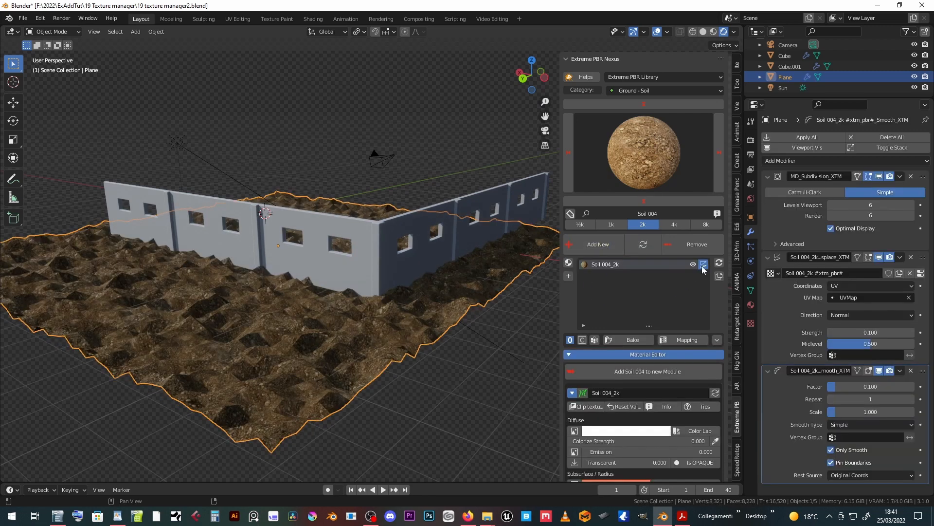
{"action": "scroll", "scroll_direction": "down", "scroll_amount": 3}
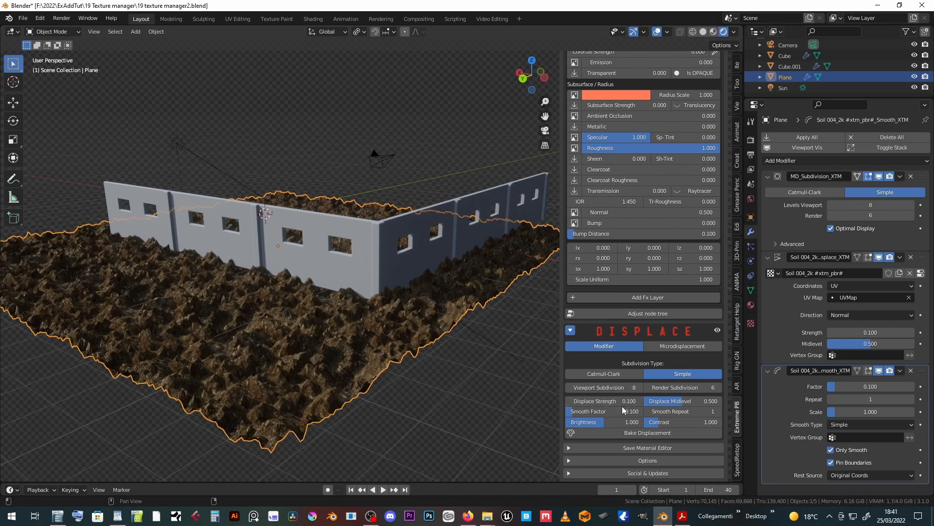
{"action": "left_click", "coordinate": [595, 400]}
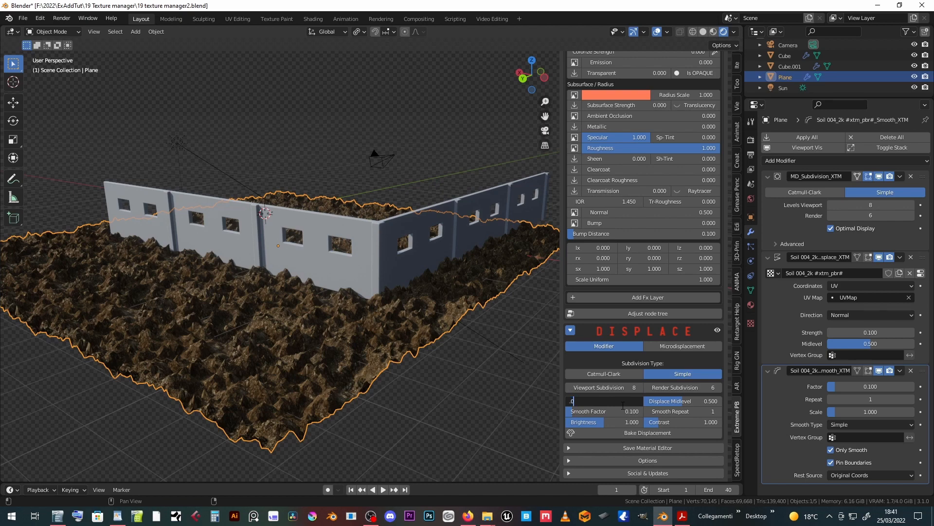
{"action": "type", "text": "0.030"}
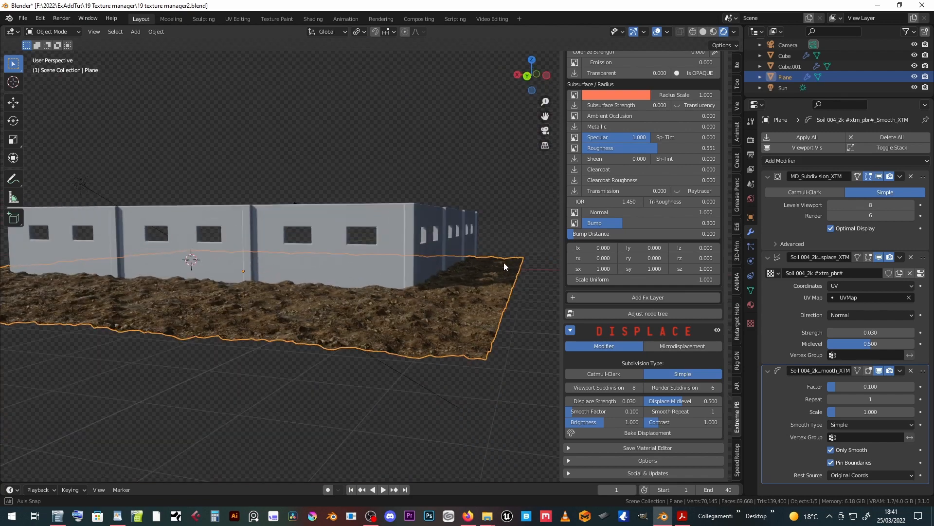
{"action": "left_click_drag", "start_coordinate": [503, 267], "coordinate": [366, 225]}
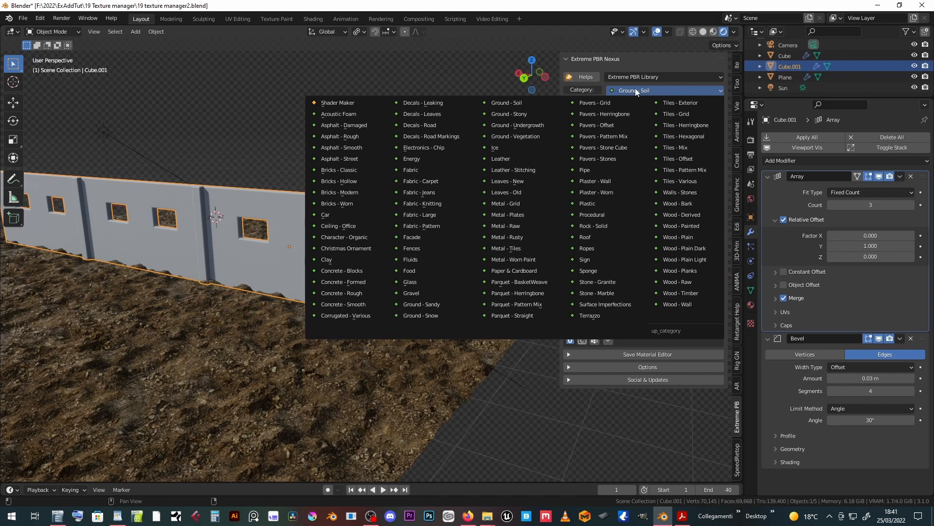
Apply Worn Plaster 015 from the Plaster - Worn category to the Cube.001 walls.
{"action": "left_click", "coordinate": [595, 191]}
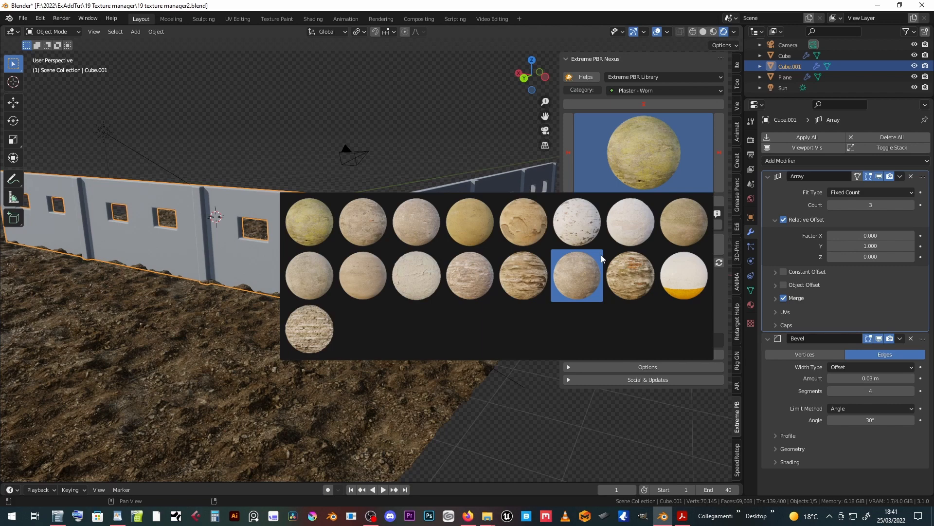
{"action": "left_click", "coordinate": [576, 275]}
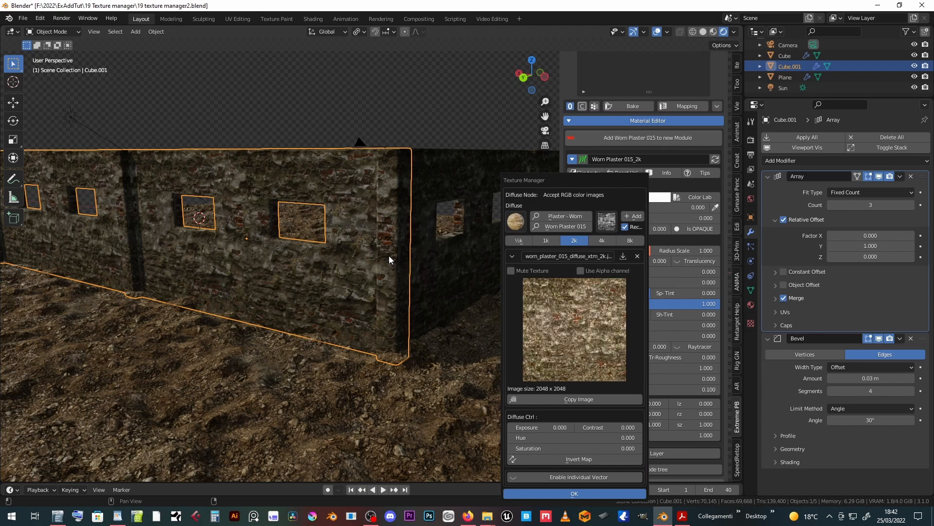
Browse the list of available texture sets in the Texture Manager.
{"action": "left_click", "coordinate": [565, 216]}
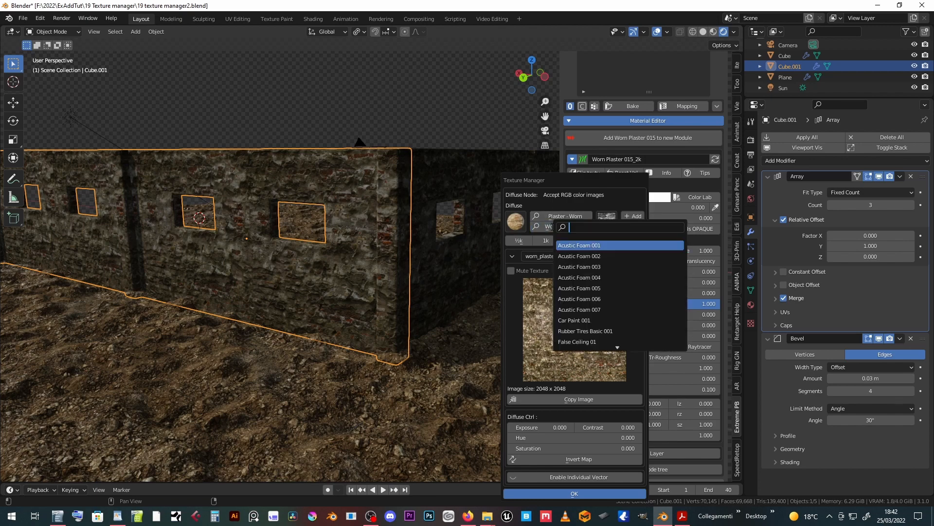
{"action": "scroll", "scroll_direction": "down", "scroll_amount": 3}
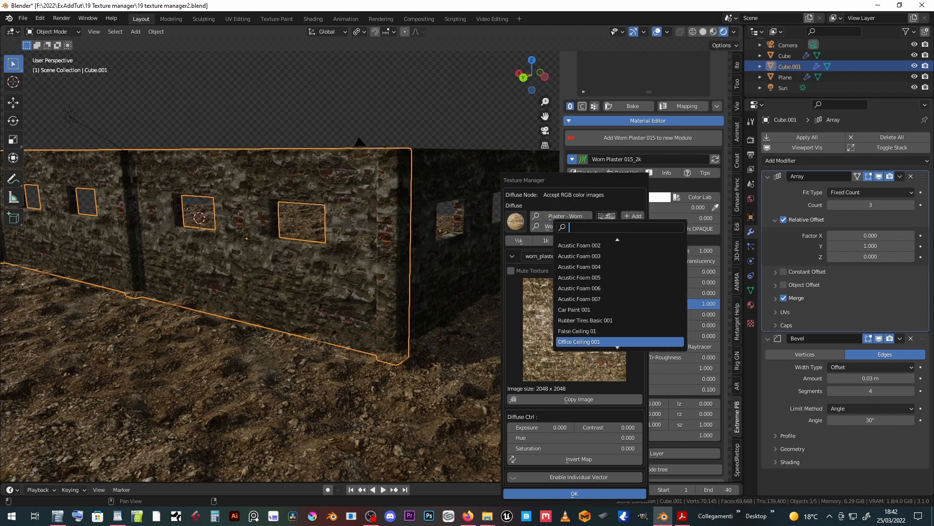
{"action": "scroll", "scroll_direction": "down", "scroll_amount": 3}
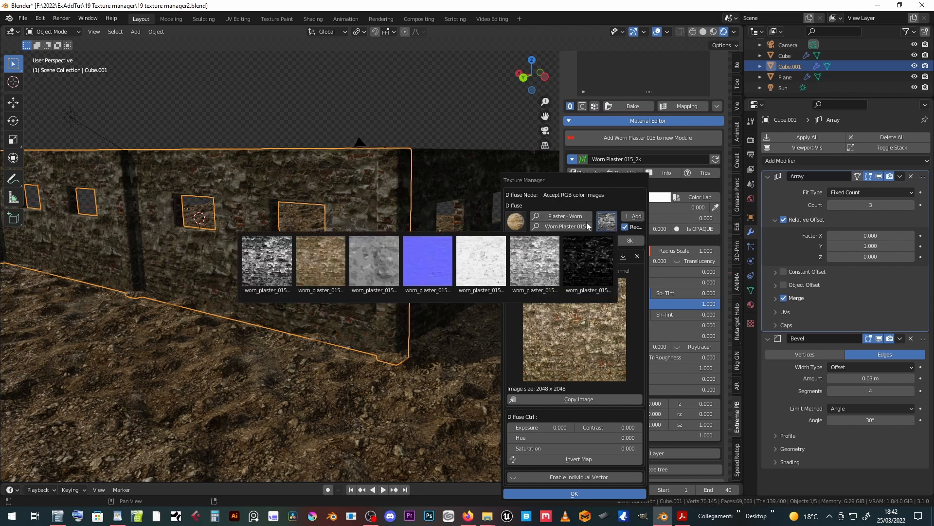
Preview Worn Plaster 015's brown and grey maps, then launch image import for the diffuse slot.
{"action": "left_click", "coordinate": [321, 262]}
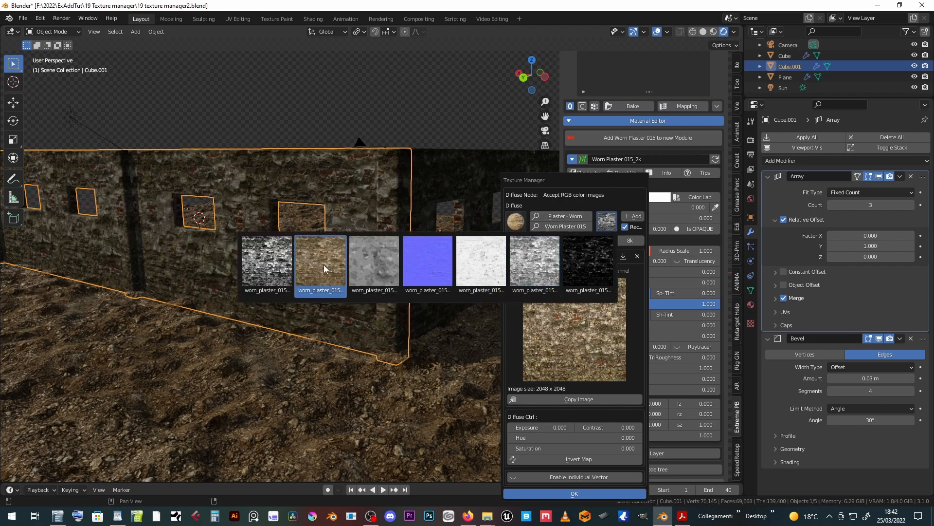
{"action": "left_click", "coordinate": [321, 261]}
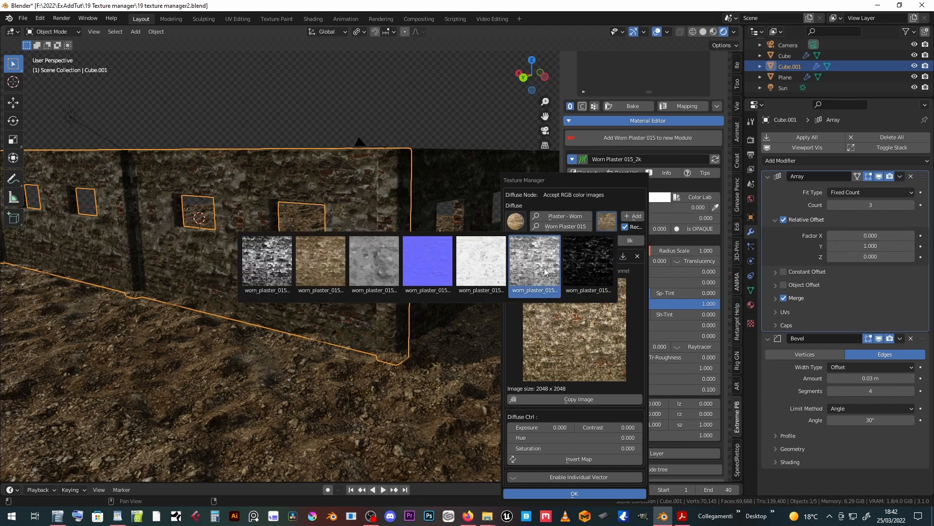
{"action": "left_click", "coordinate": [534, 261]}
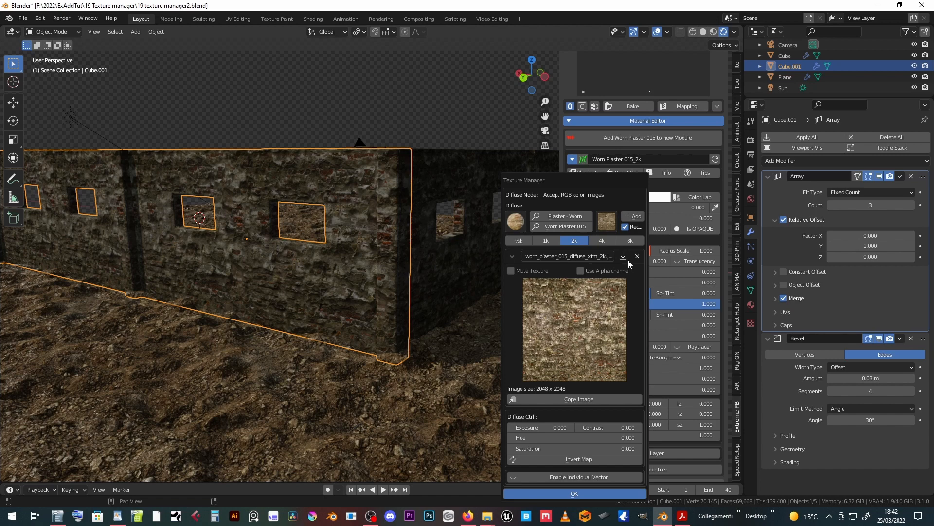
{"action": "left_click", "coordinate": [623, 255]}
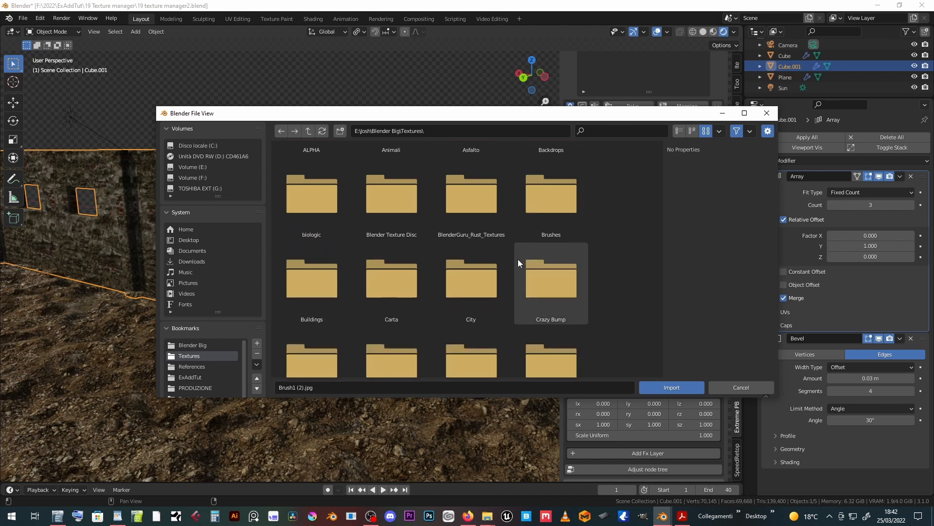
Pick the brown paper JPG from the Carta folder in the import browser.
{"action": "scroll", "scroll_direction": "down", "scroll_amount": 3}
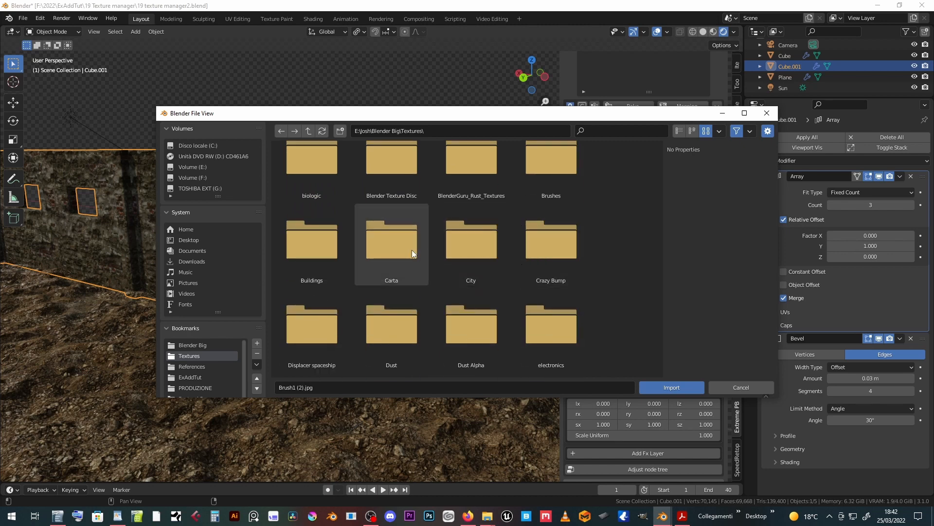
{"action": "double_click", "coordinate": [392, 245]}
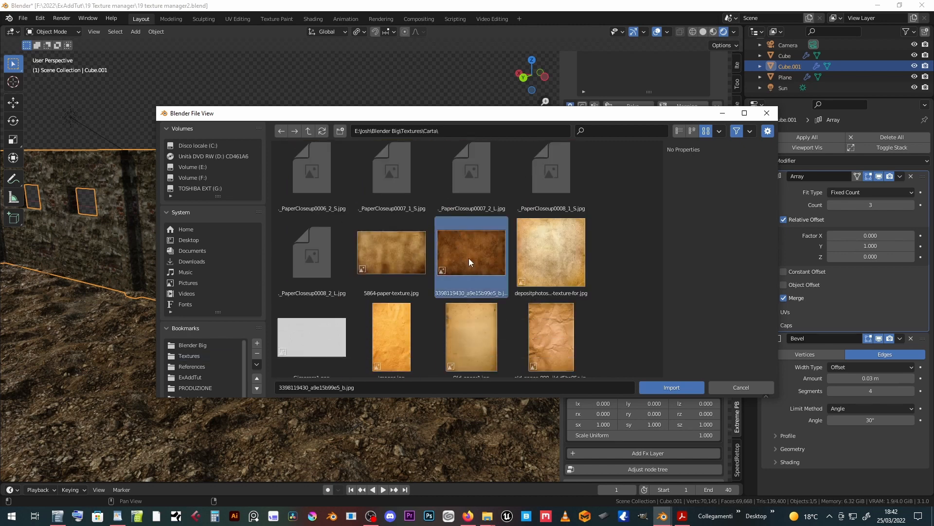
{"action": "left_click", "coordinate": [671, 387]}
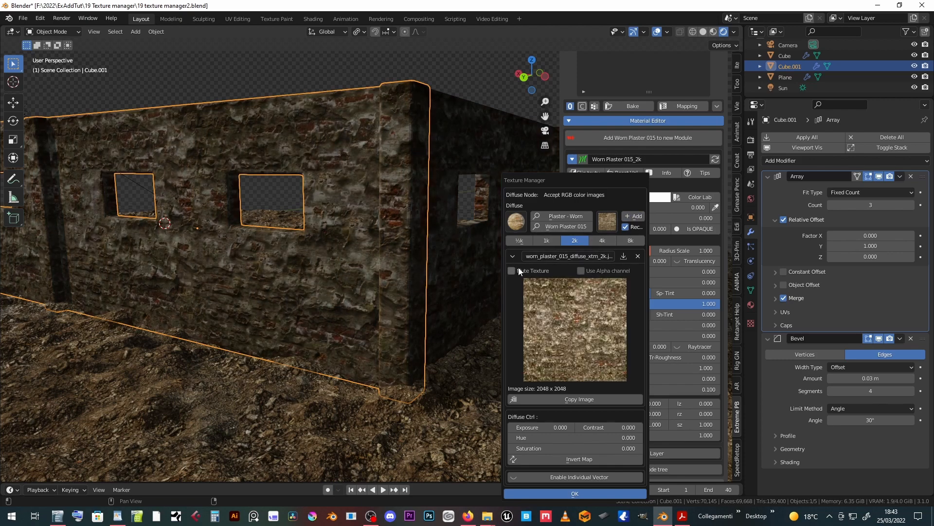
{"action": "mouse_move", "coordinate": [511, 270]}
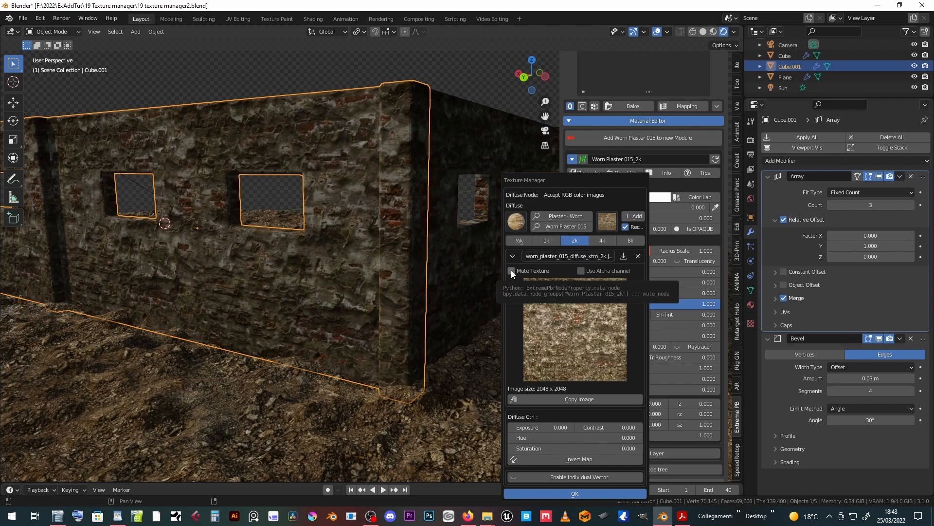
{"action": "left_click", "coordinate": [511, 271]}
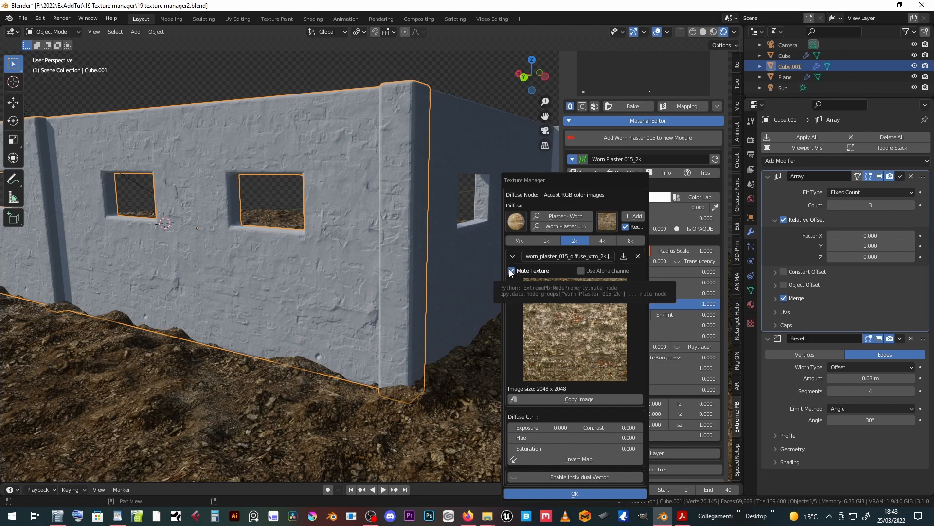
{"action": "left_click", "coordinate": [511, 270]}
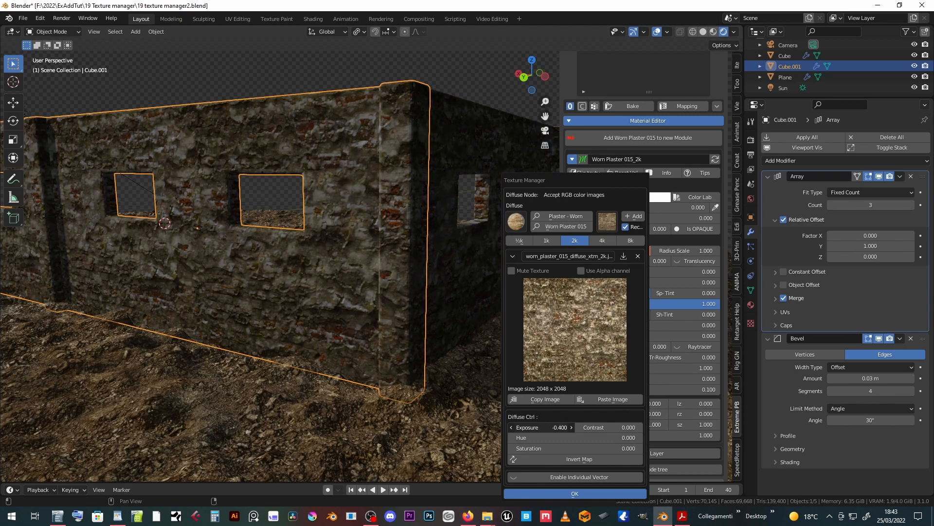
Reset diffuse exposure, set contrast 0.360, hue -0.220, saturation -0.010, and invert the map.
{"action": "left_click", "coordinate": [536, 427]}
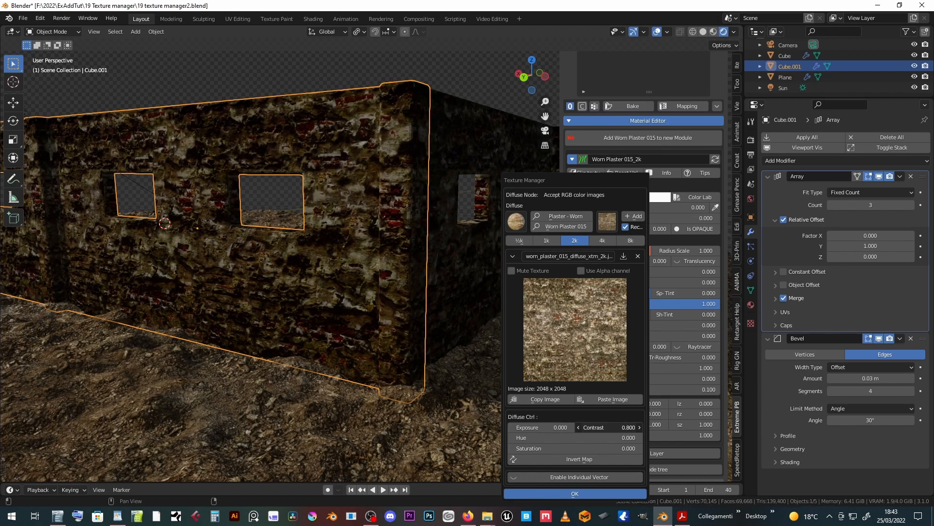
{"action": "left_click_drag", "start_coordinate": [614, 427], "coordinate": [602, 428]}
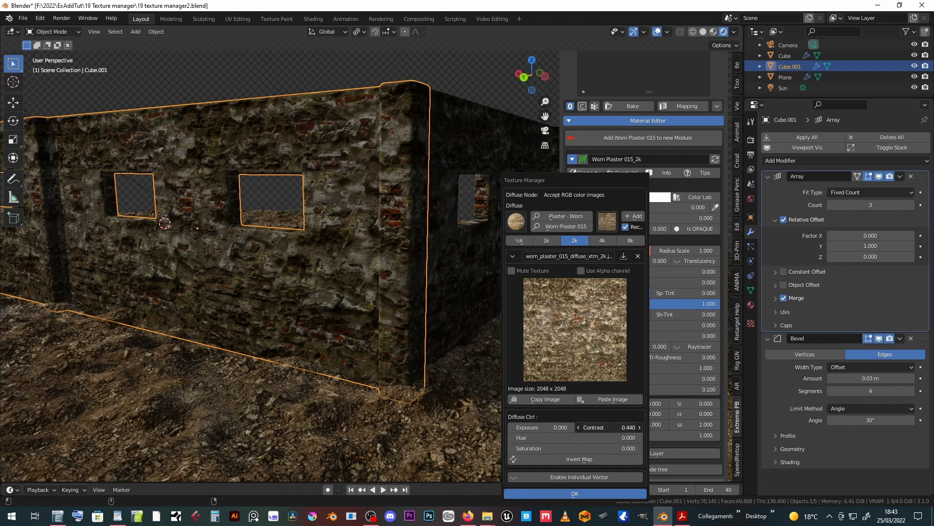
{"action": "left_click_drag", "start_coordinate": [626, 427], "coordinate": [608, 427]}
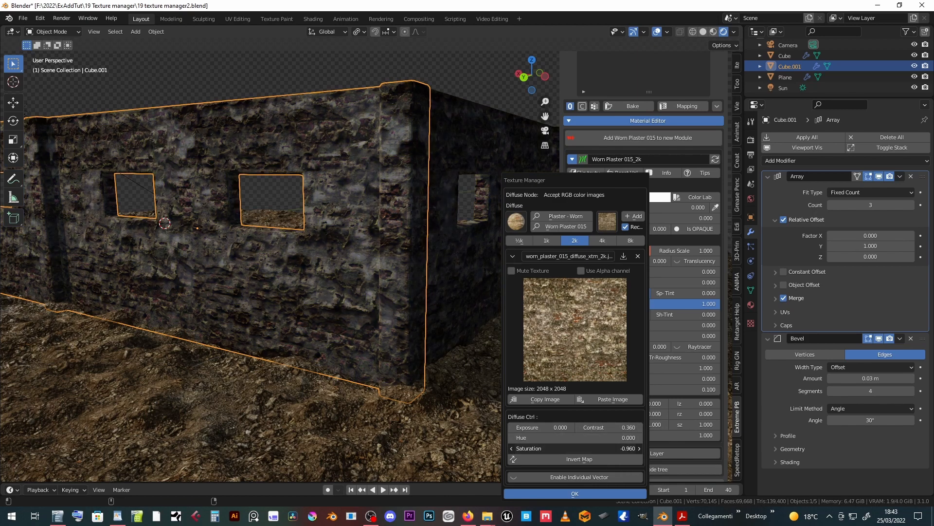
{"action": "left_click_drag", "start_coordinate": [573, 448], "coordinate": [638, 448]}
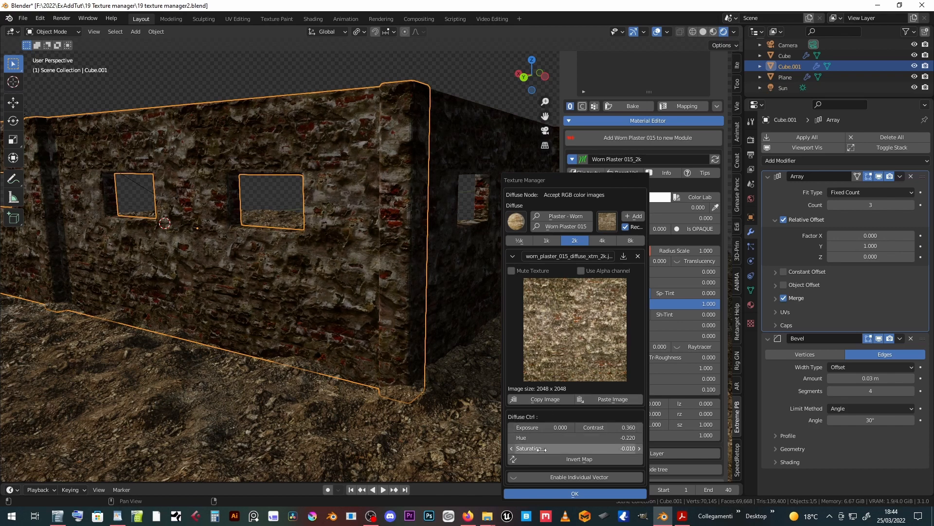
{"action": "left_click", "coordinate": [575, 458]}
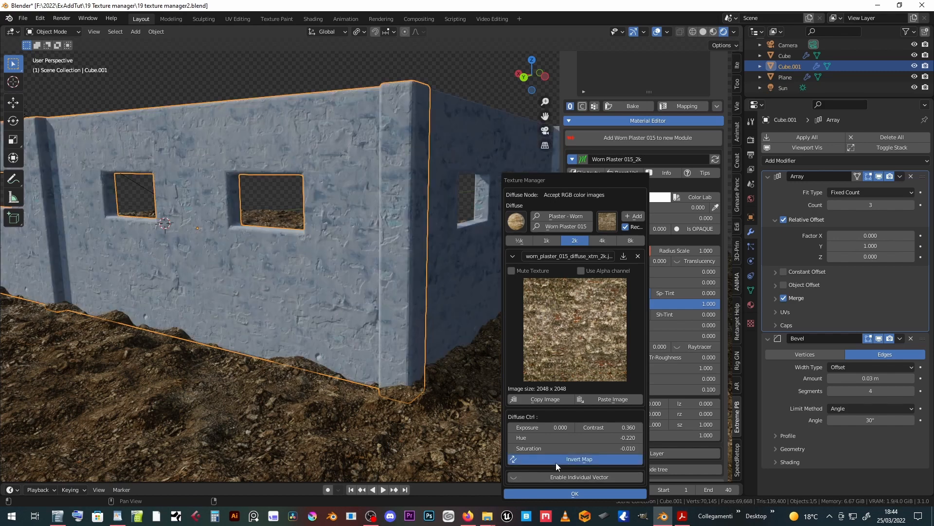
Turn off diffuse map inversion, keep individual scale 1.100, and confirm the Texture Manager.
{"action": "left_click", "coordinate": [574, 458]}
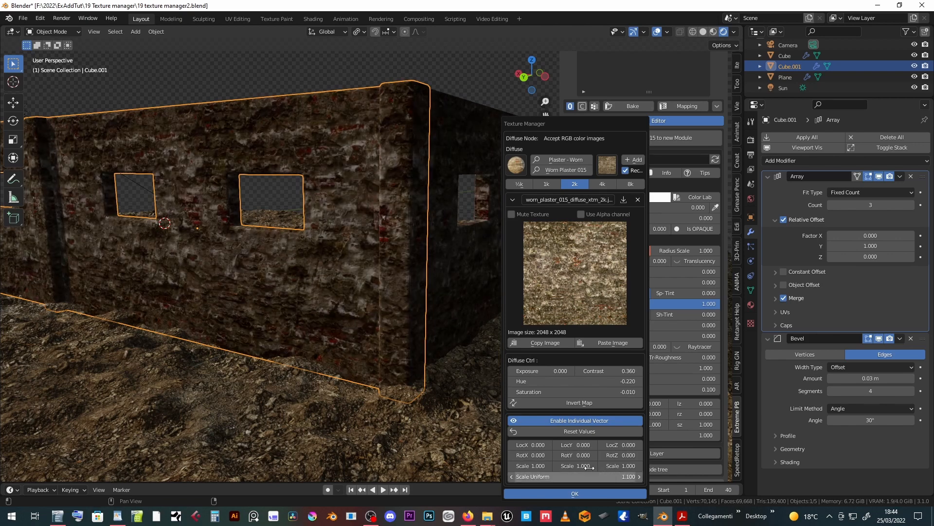
{"action": "left_click", "coordinate": [579, 431]}
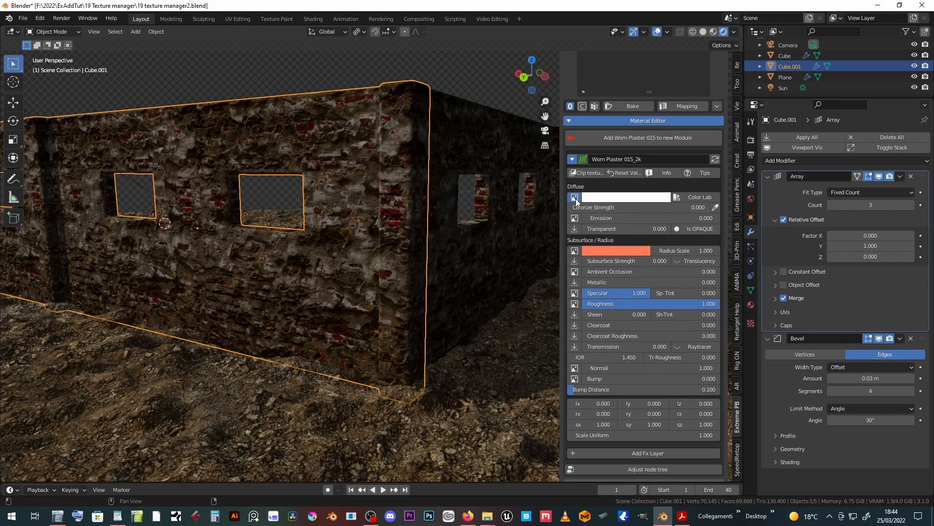
Open the Texture Manager for the walls' Bump map showing the Worn Plaster 015 image.
{"action": "left_click", "coordinate": [576, 196]}
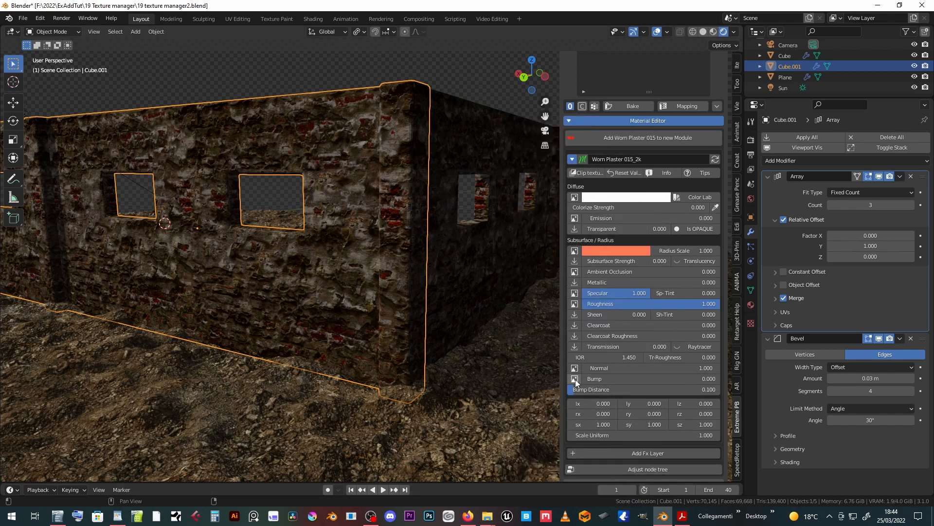
{"action": "left_click", "coordinate": [574, 382]}
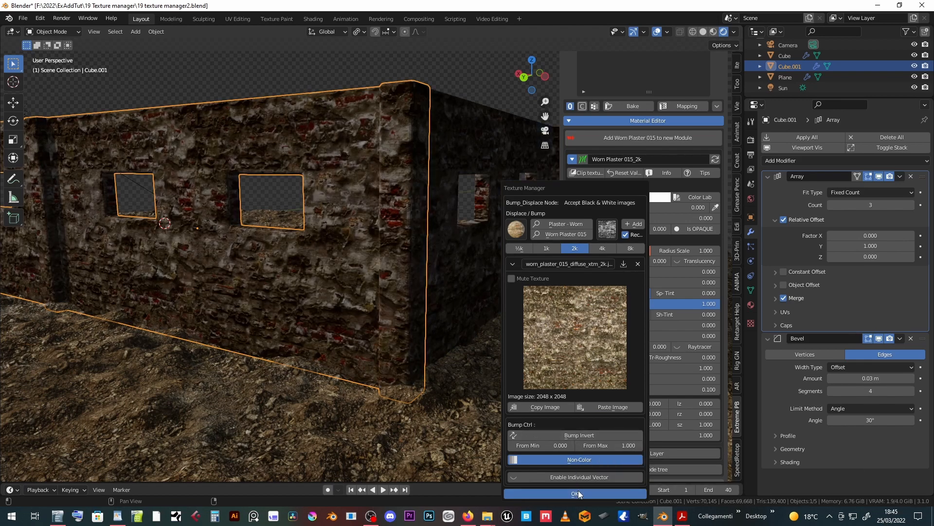
Assign the plaster image as bump with strength 0.375 and Non-Color data, then confirm.
{"action": "left_click", "coordinate": [574, 494]}
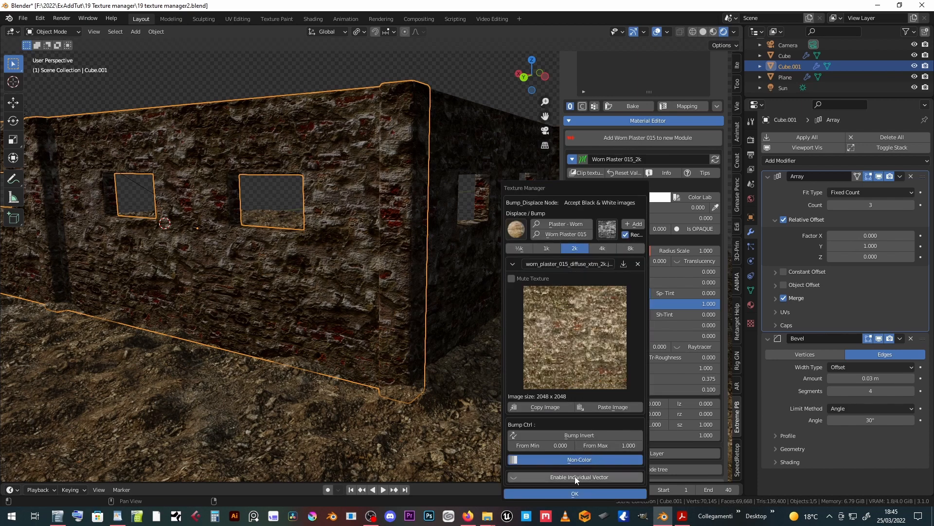
{"action": "left_click", "coordinate": [578, 435]}
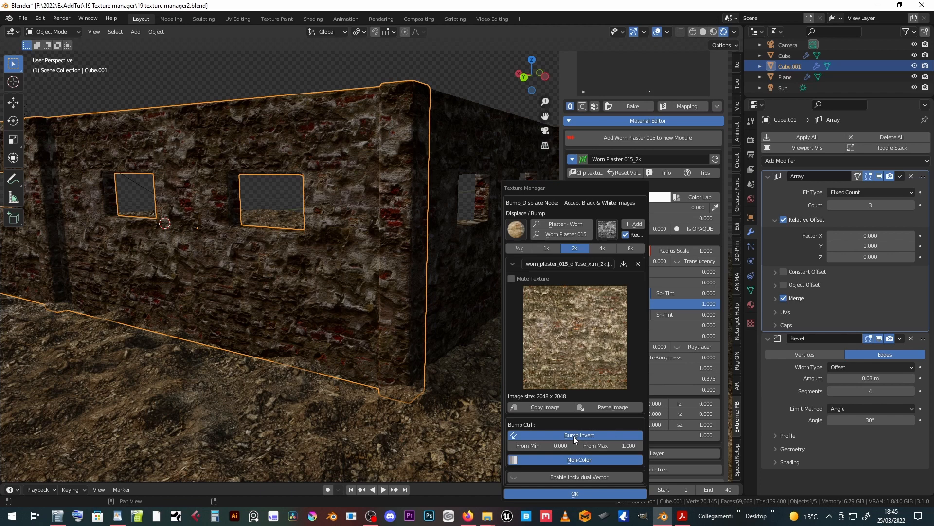
{"action": "left_click", "coordinate": [579, 435]}
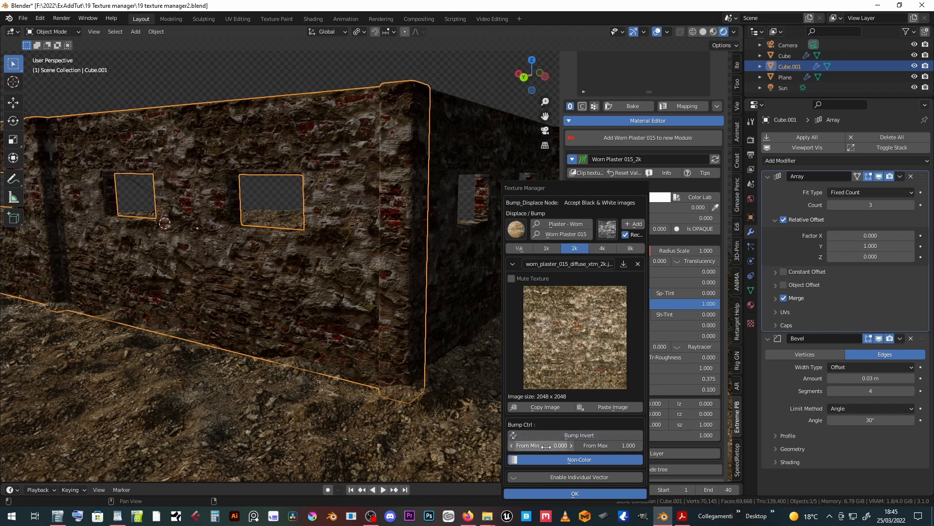
{"action": "left_click", "coordinate": [541, 445]}
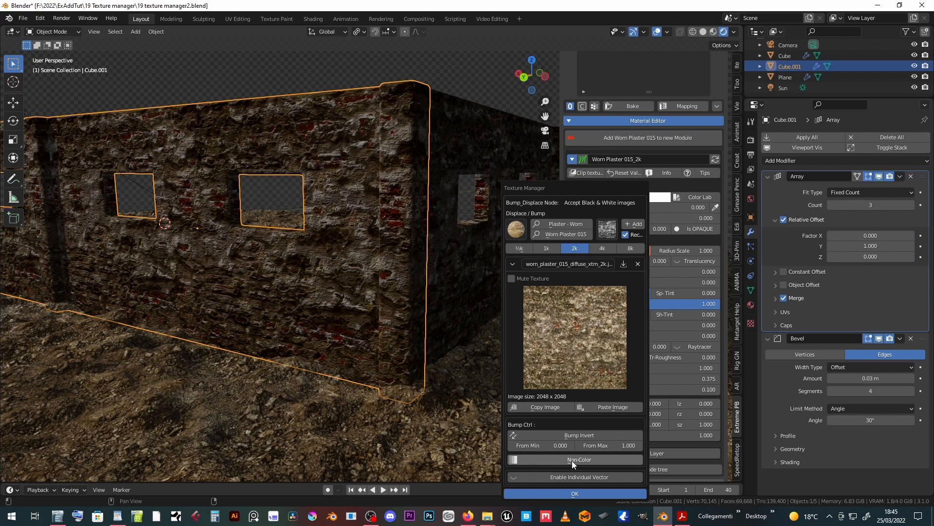
{"action": "left_click", "coordinate": [574, 459]}
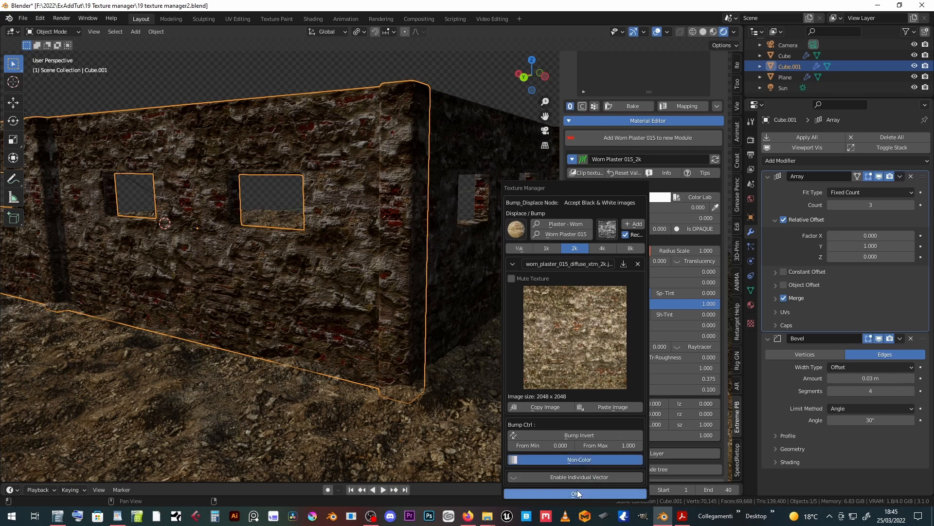
{"action": "left_click", "coordinate": [575, 493]}
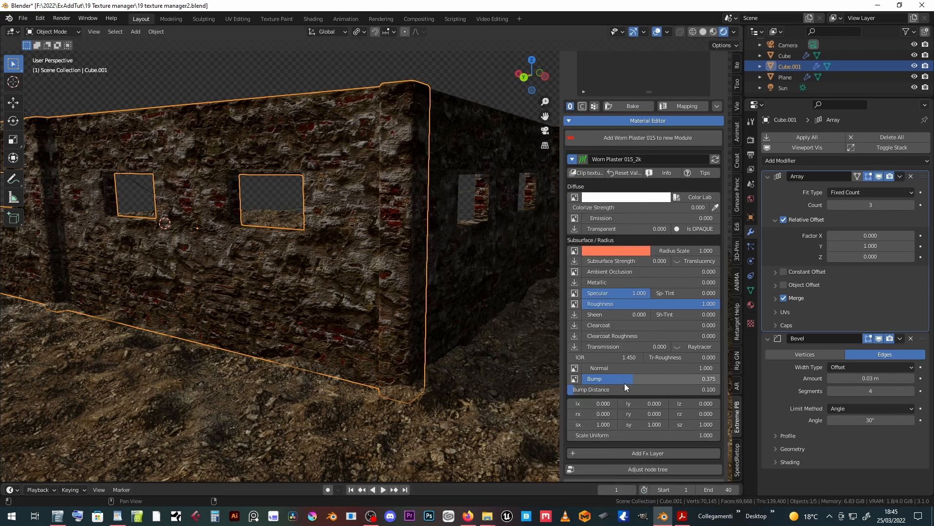